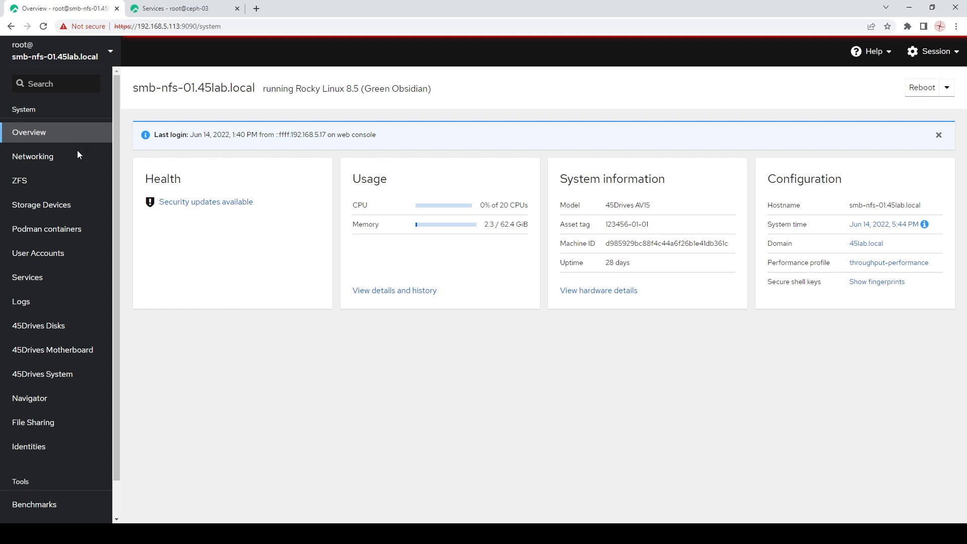
Open the ZFS page on smb-nfs-01 to list the online 'storage' pool
left_click(19, 181)
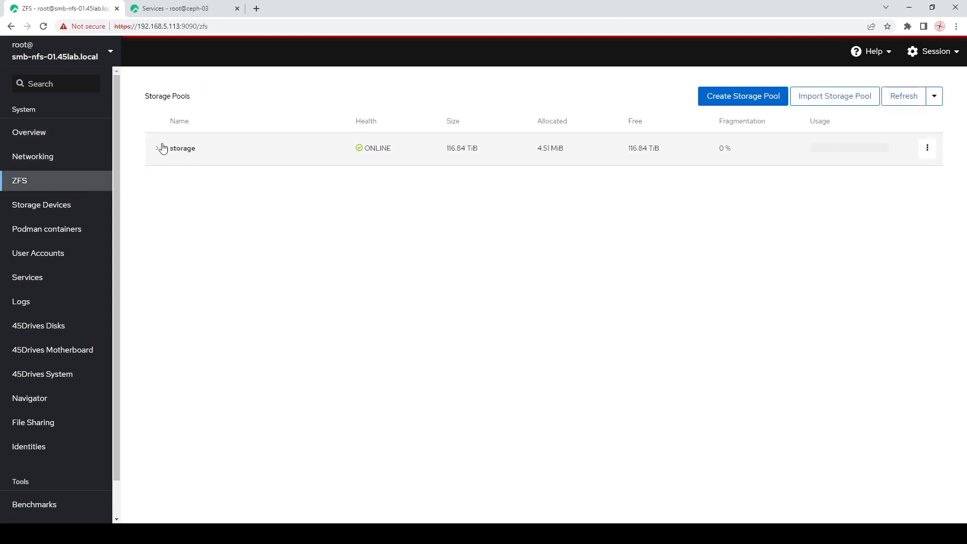
left_click(157, 148)
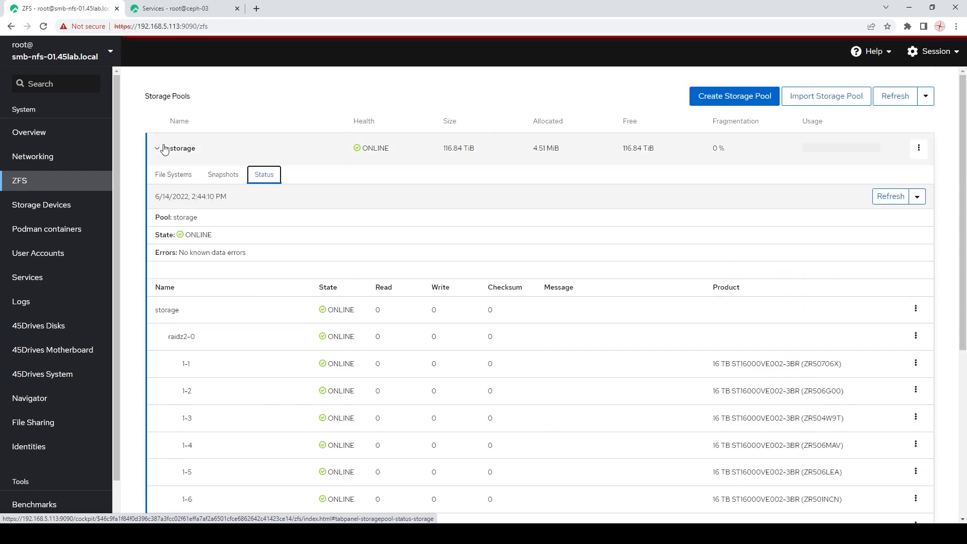
left_click(157, 148)
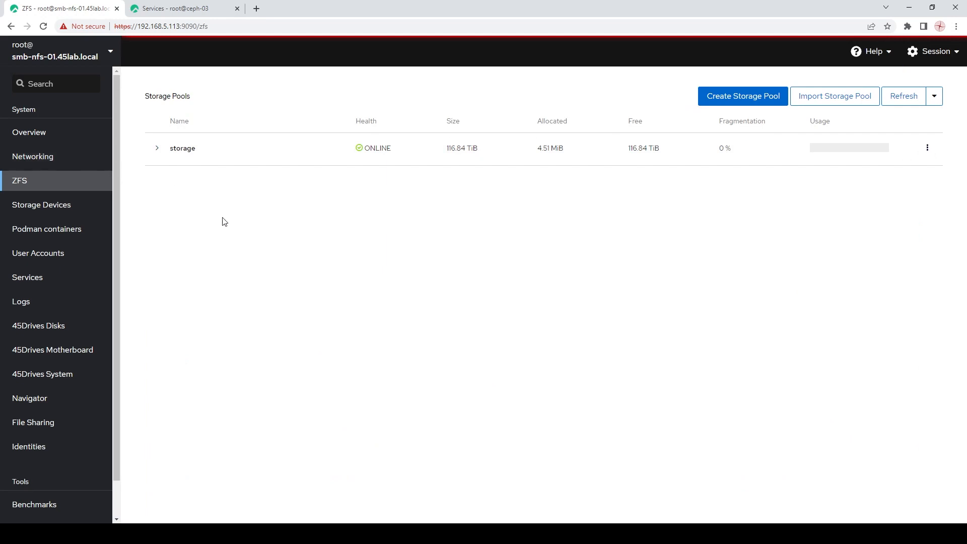
mouse_move(189, 196)
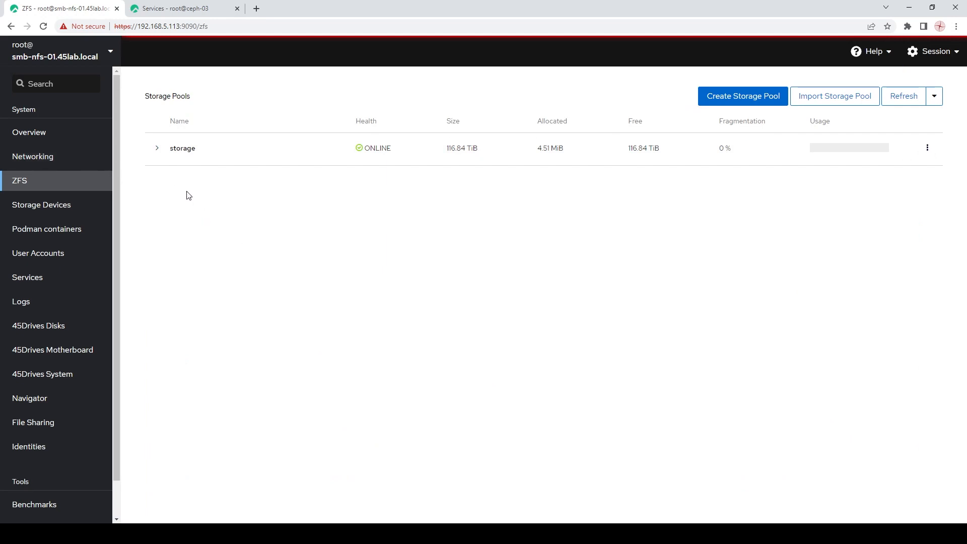